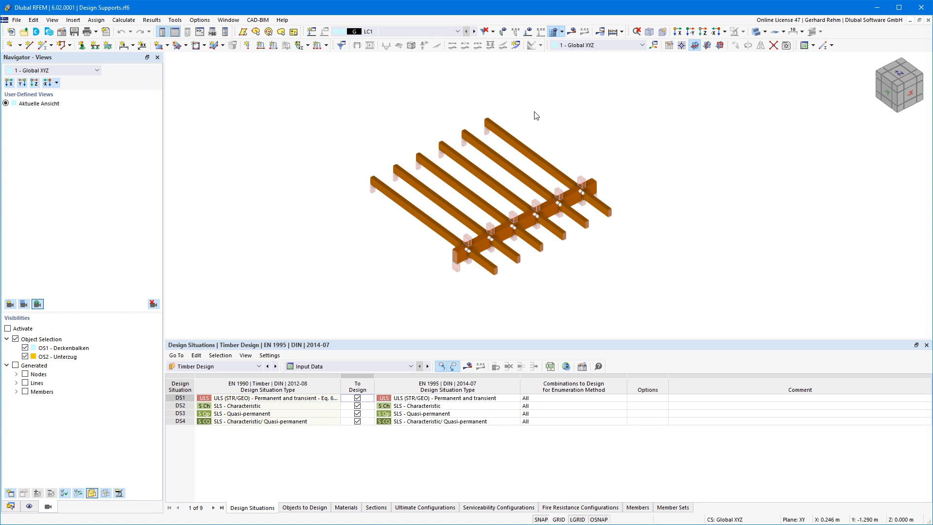
mouse_move(569, 155)
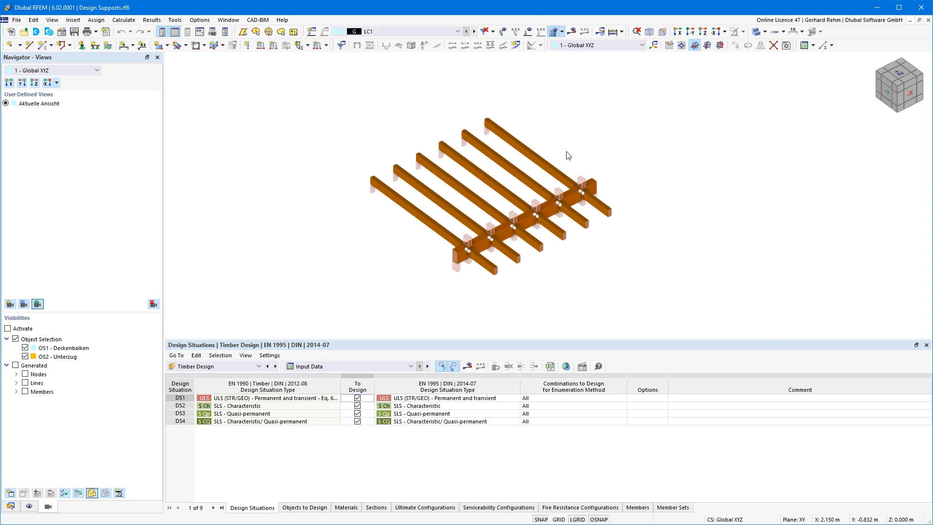
mouse_move(567, 155)
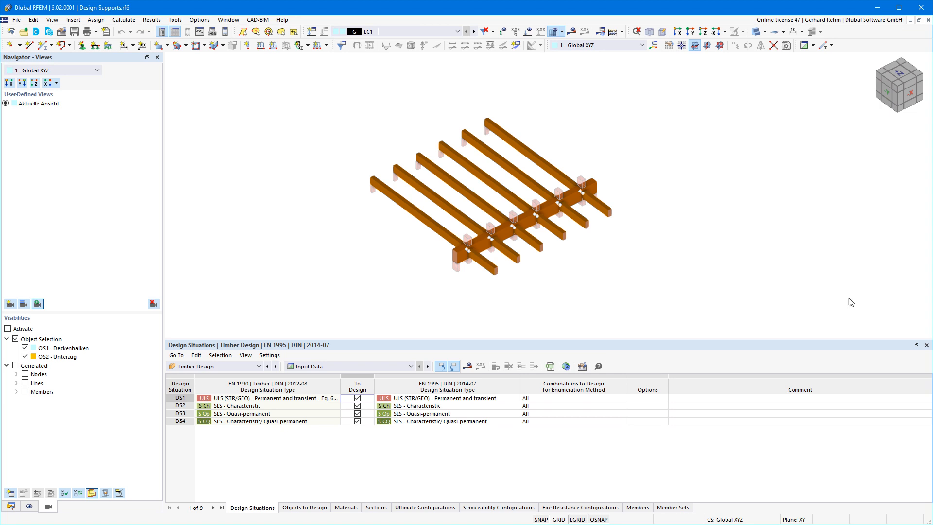
Zoom to the girder and bring up the Edit Member dialog for the 4.8 m timber member 13.
scroll("up", 3)
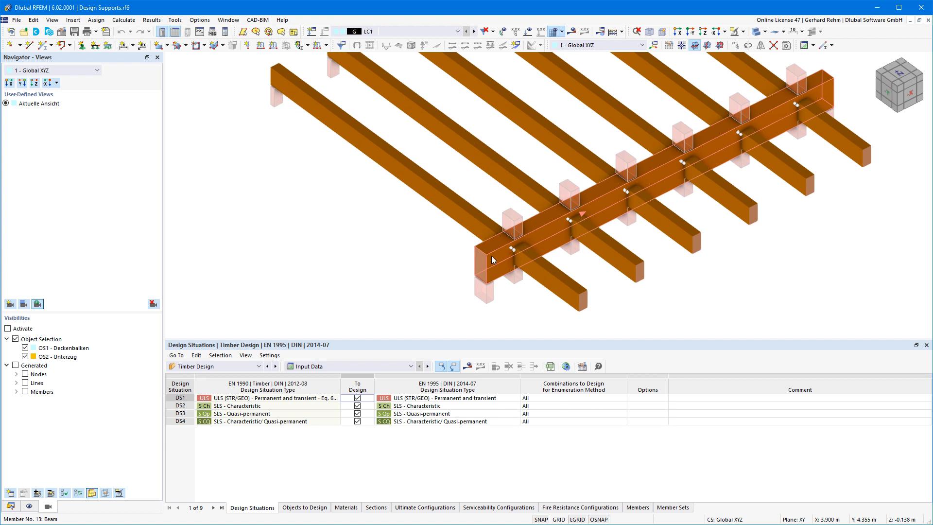
double_click(491, 261)
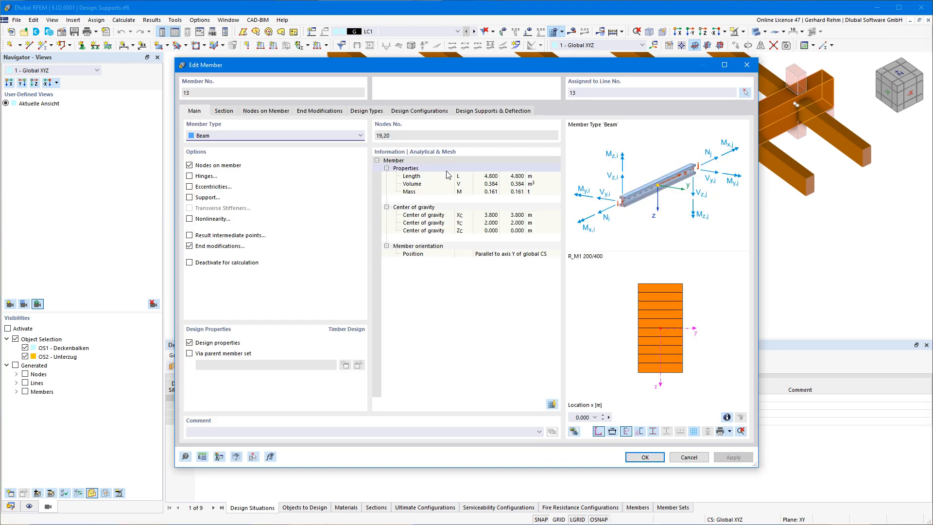
mouse_move(460, 120)
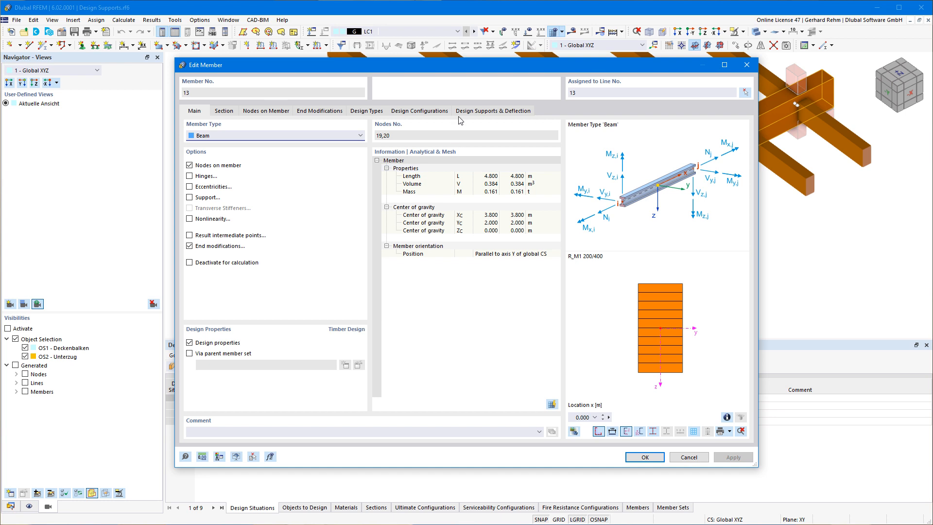
mouse_move(489, 116)
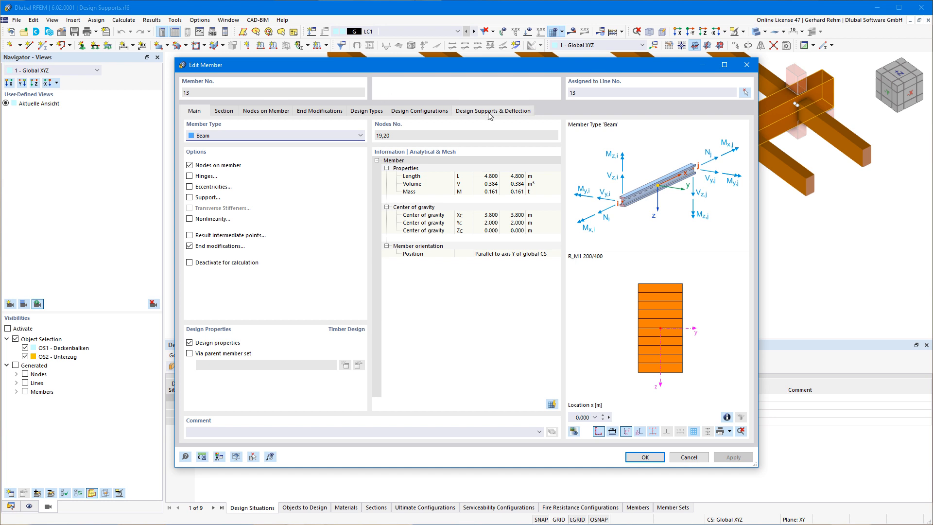
Review member 13's Design Supports & Deflection settings: edge supports at both ends, internal supports at nodes 21–26.
left_click(494, 110)
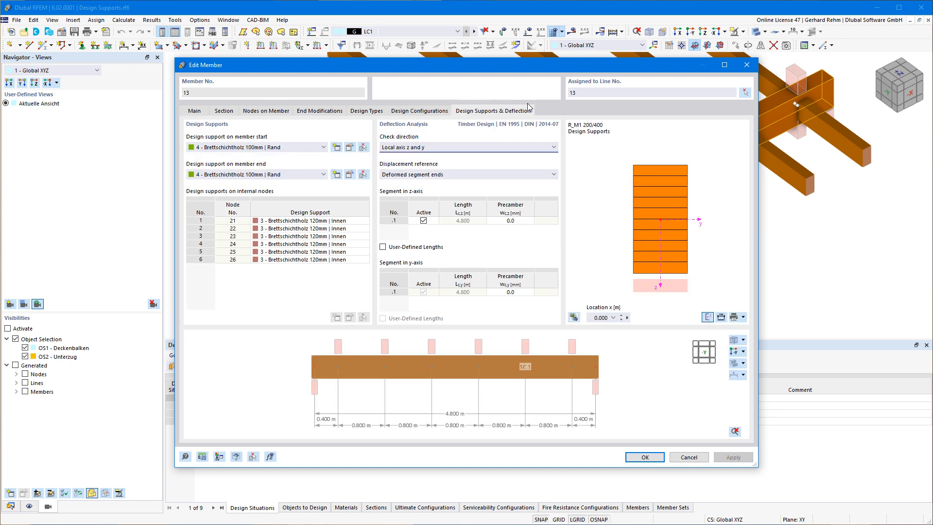
mouse_move(337, 191)
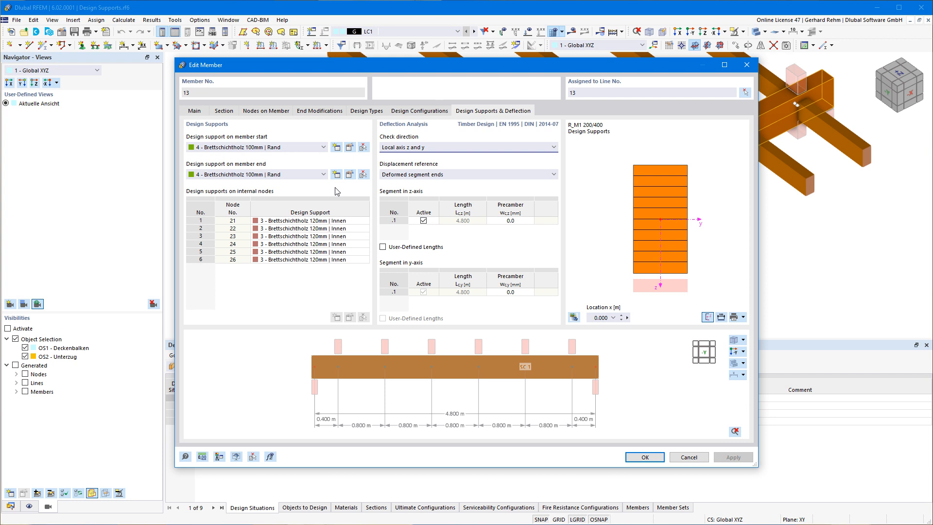
mouse_move(462, 116)
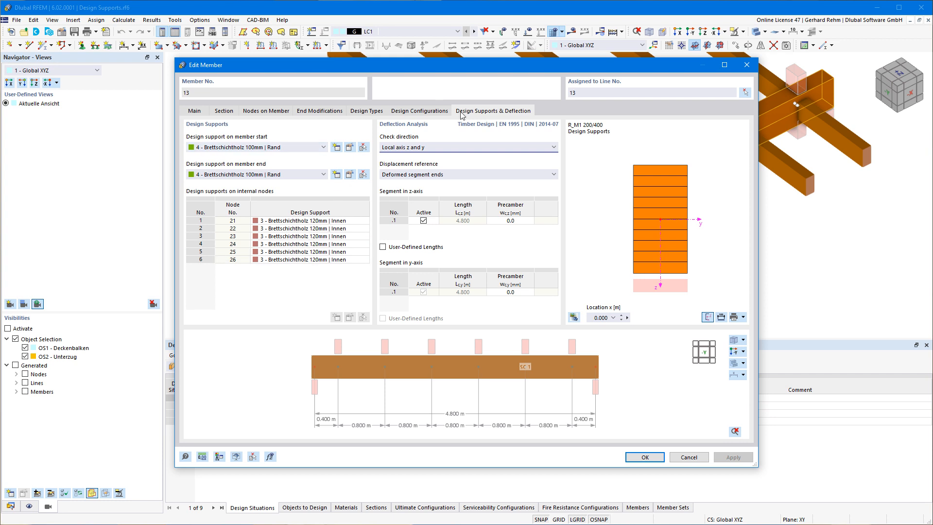
mouse_move(516, 115)
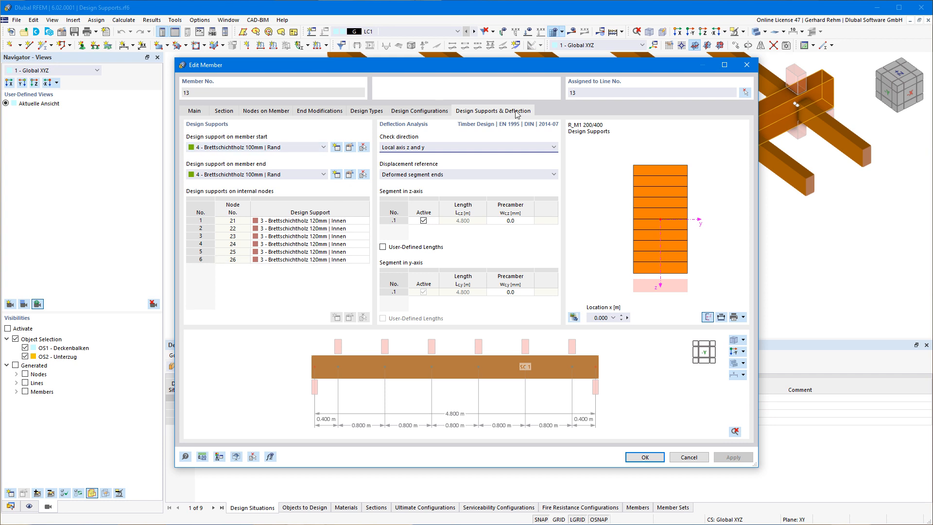
mouse_move(363, 354)
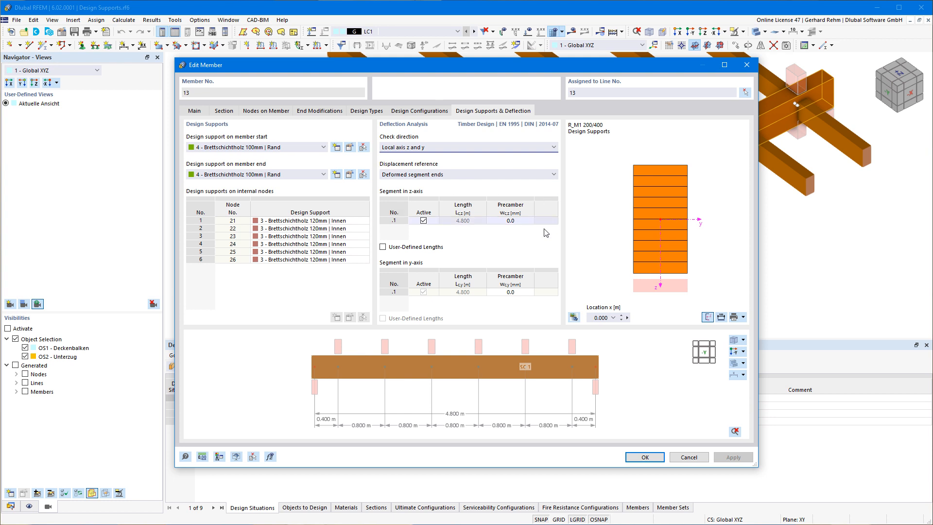
mouse_move(485, 236)
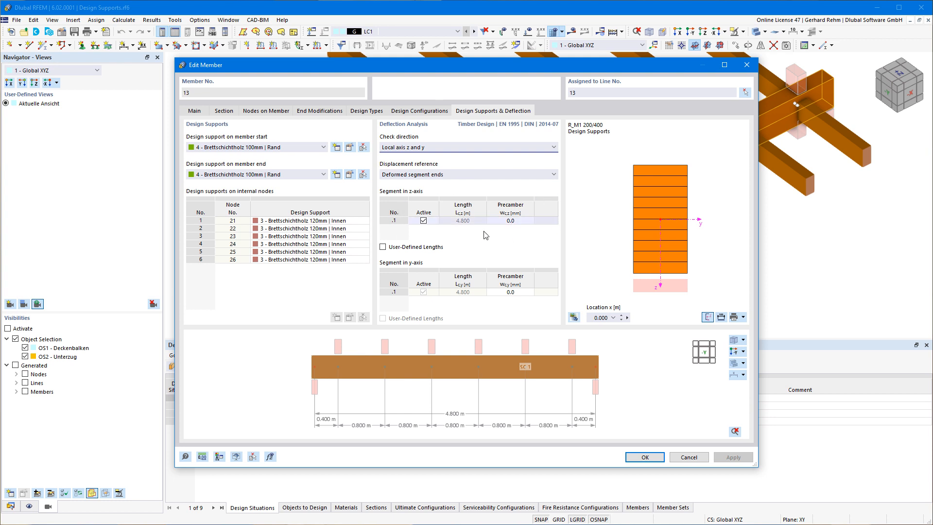
left_click(643, 456)
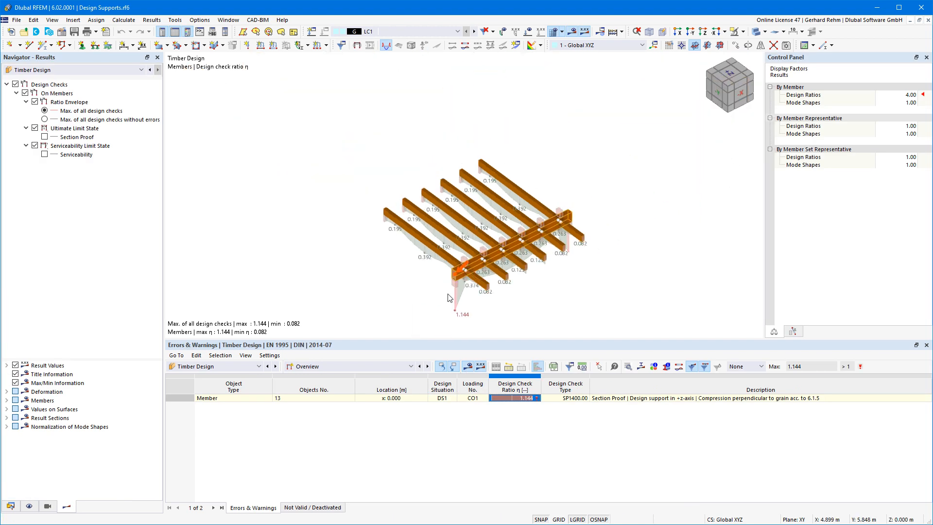
mouse_move(454, 314)
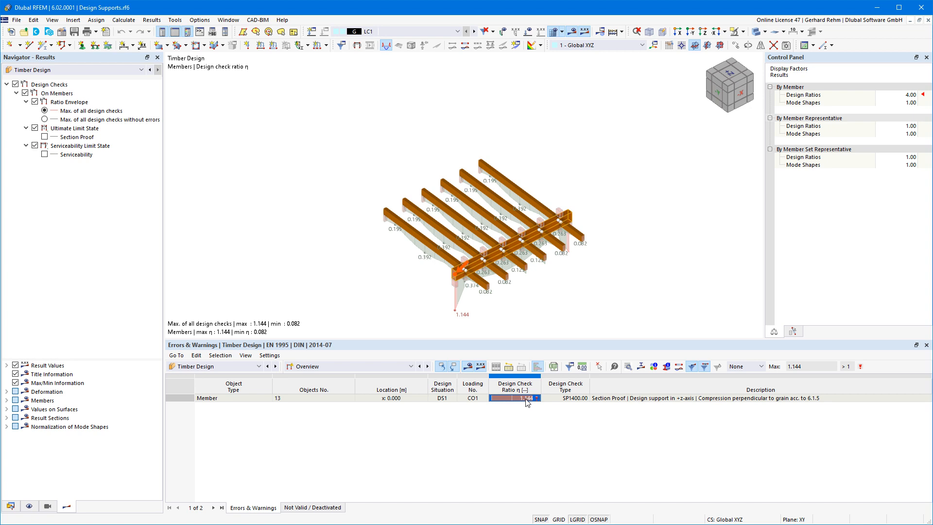
Show Design Check Details for member 13's compression perpendicular to grain at the support, ratio 1.144.
double_click(525, 397)
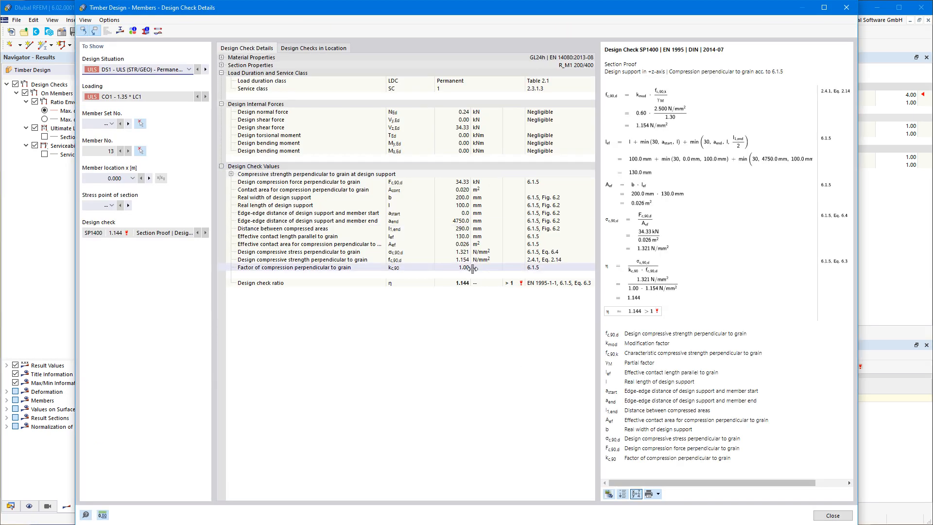